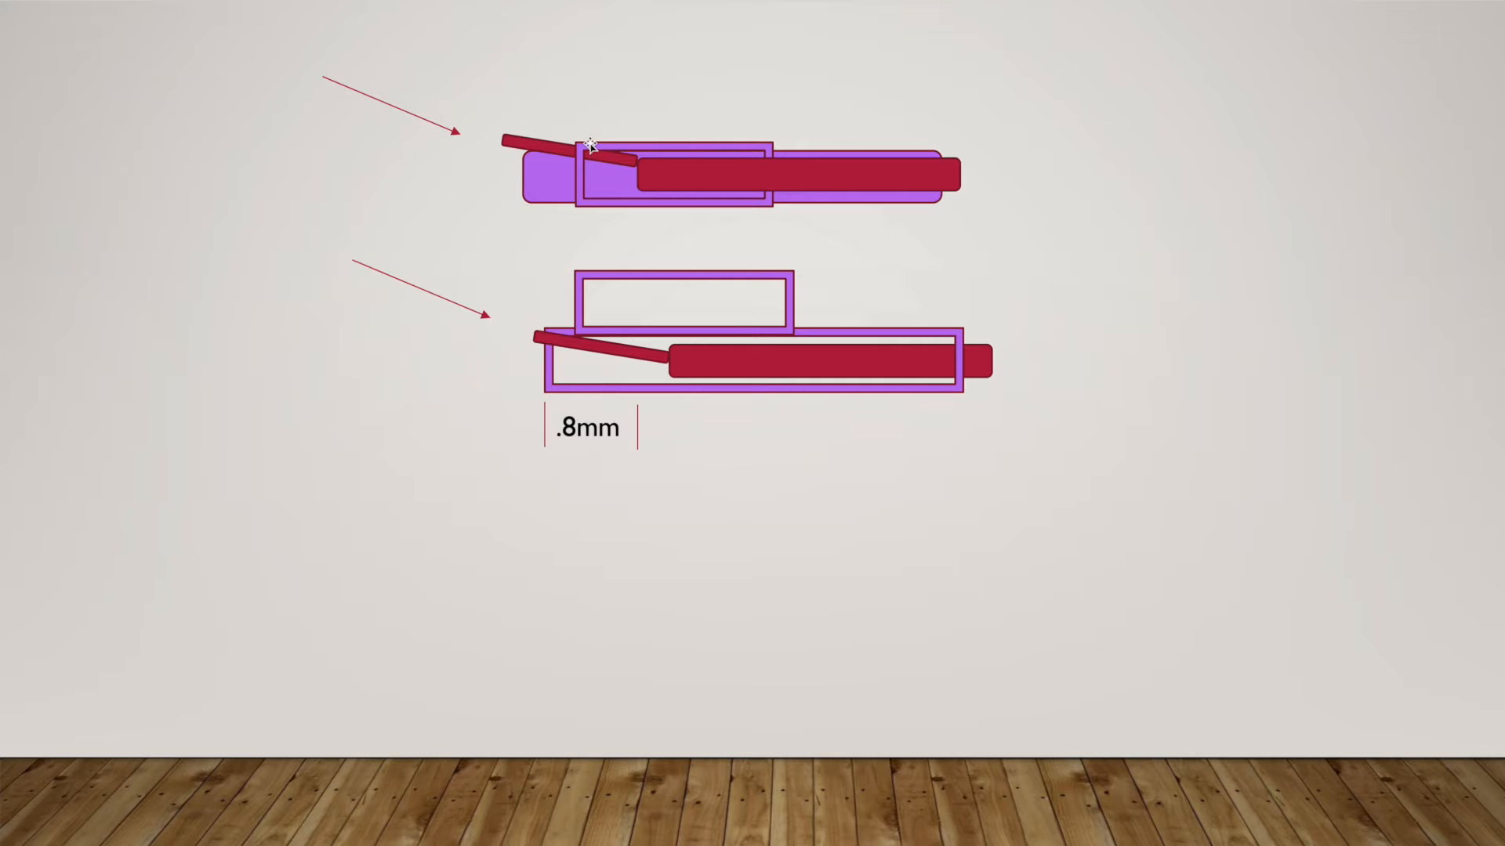
mouse_move(593, 230)
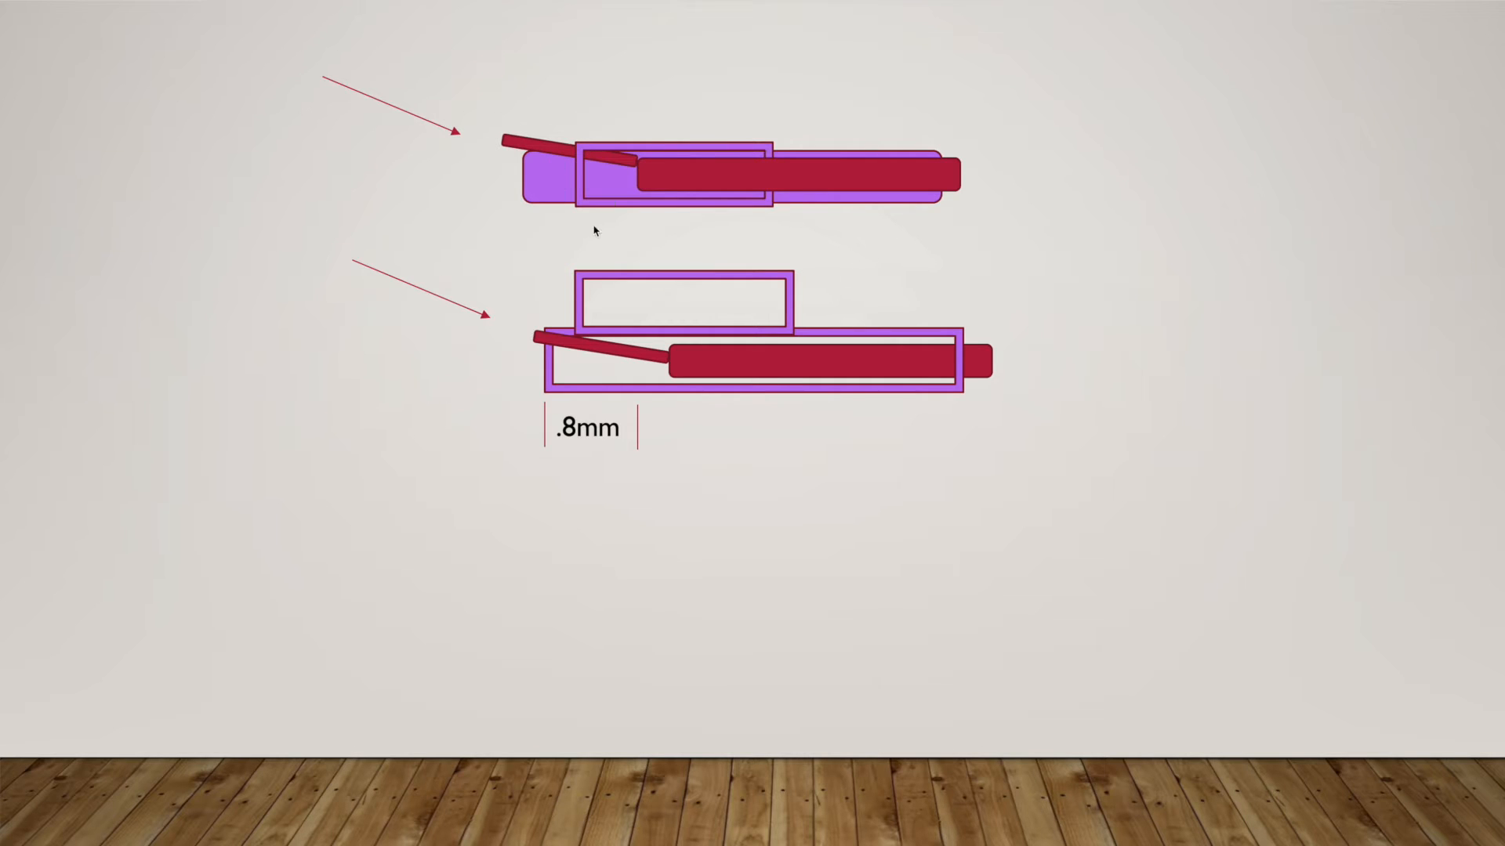
mouse_move(665, 185)
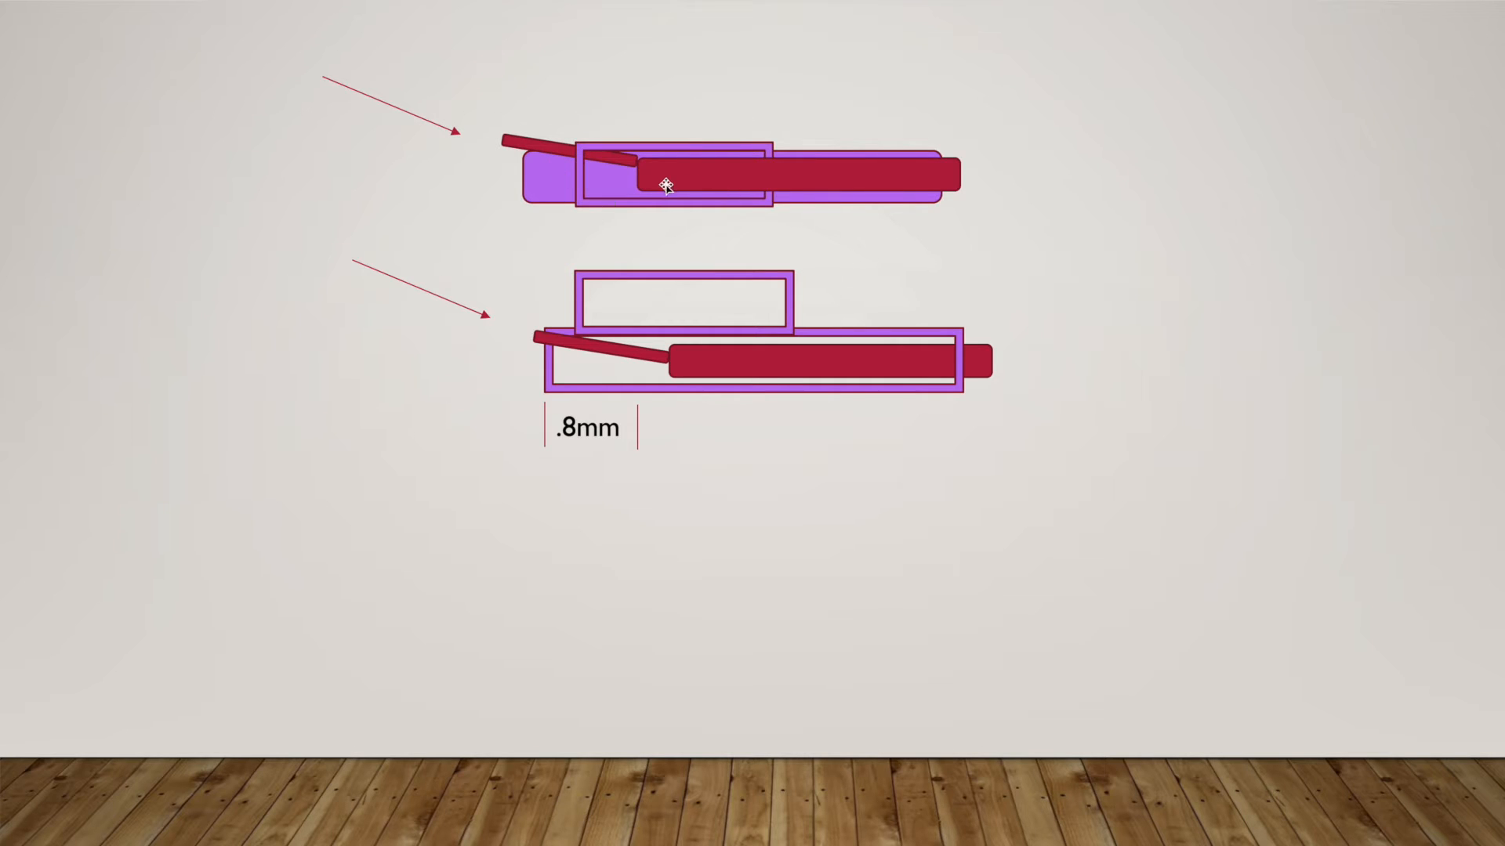
mouse_move(503, 140)
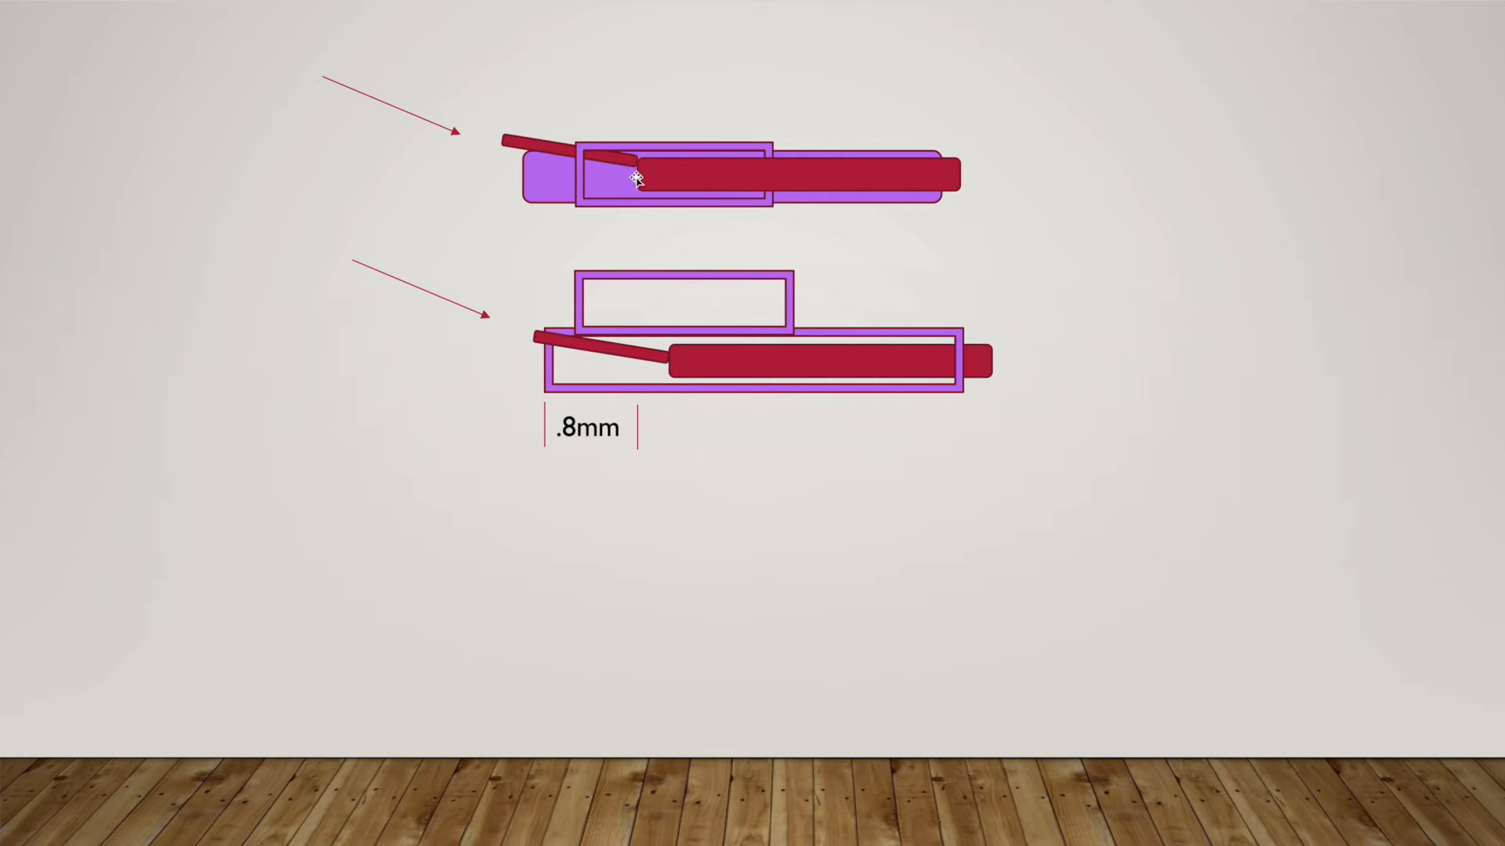
mouse_move(677, 333)
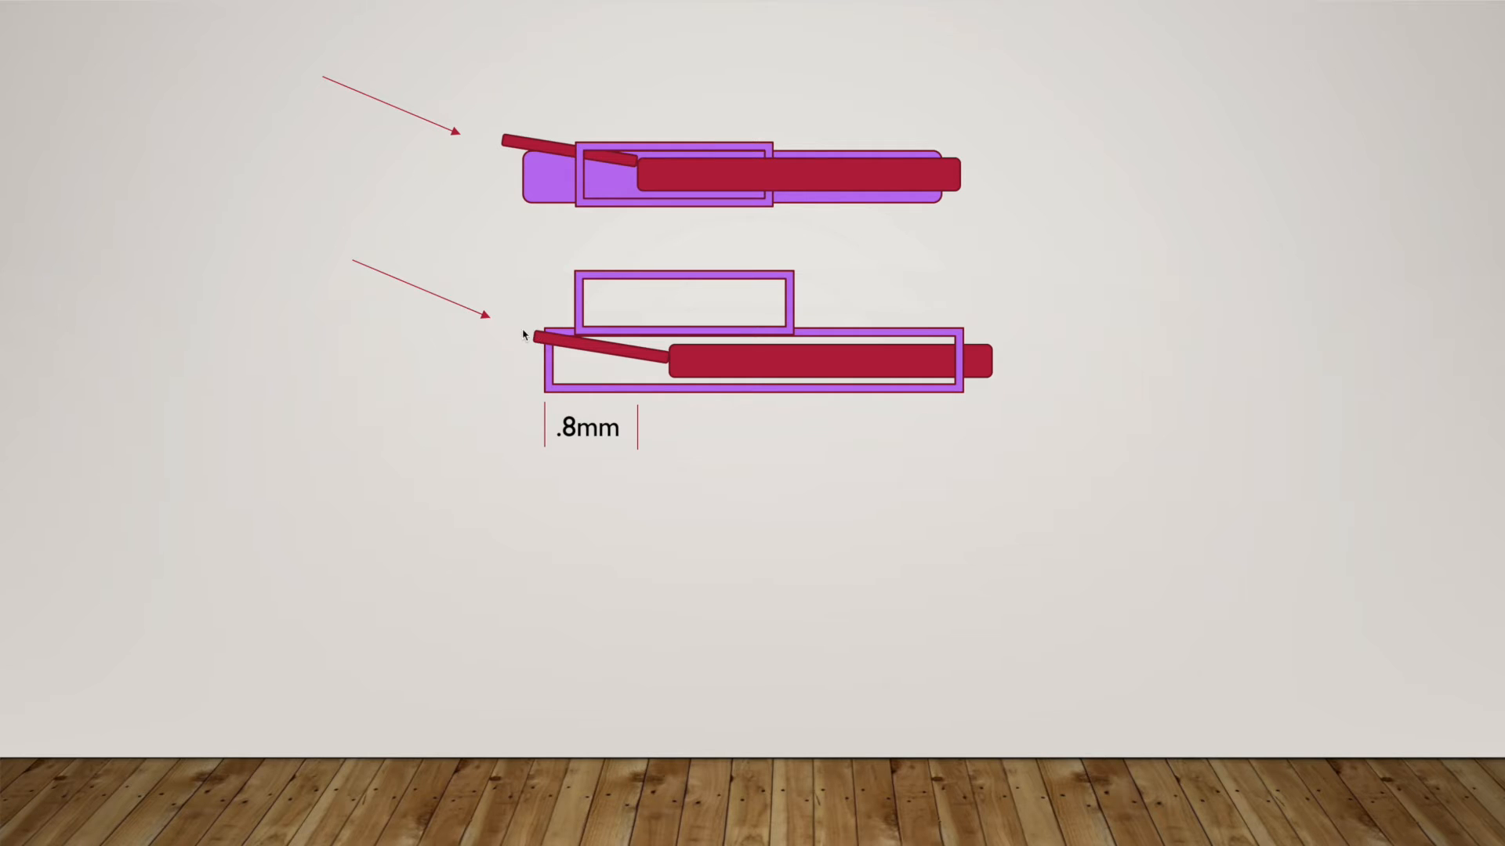
mouse_move(588, 347)
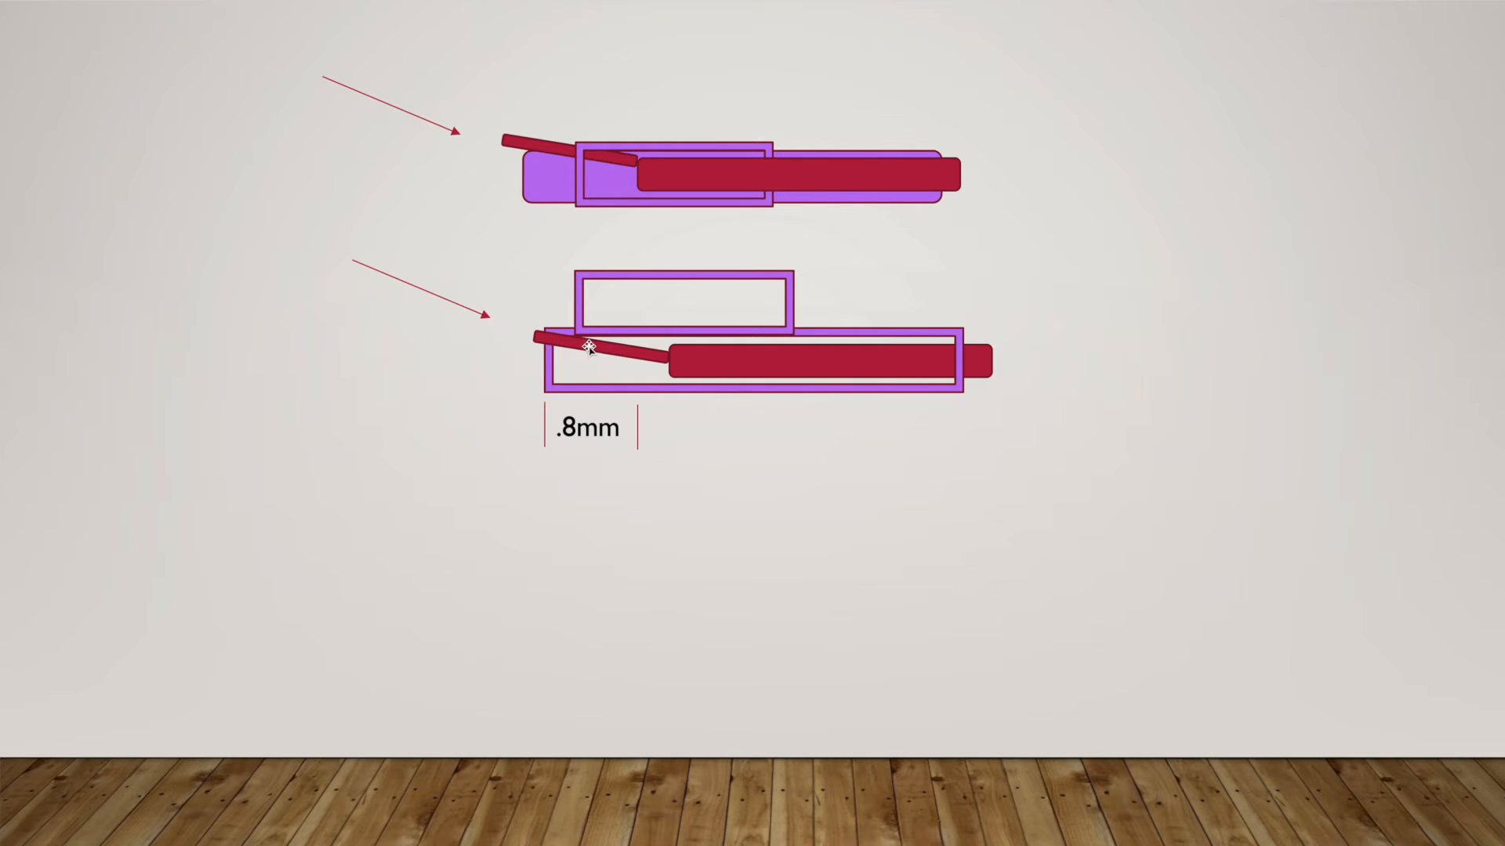
mouse_move(437, 319)
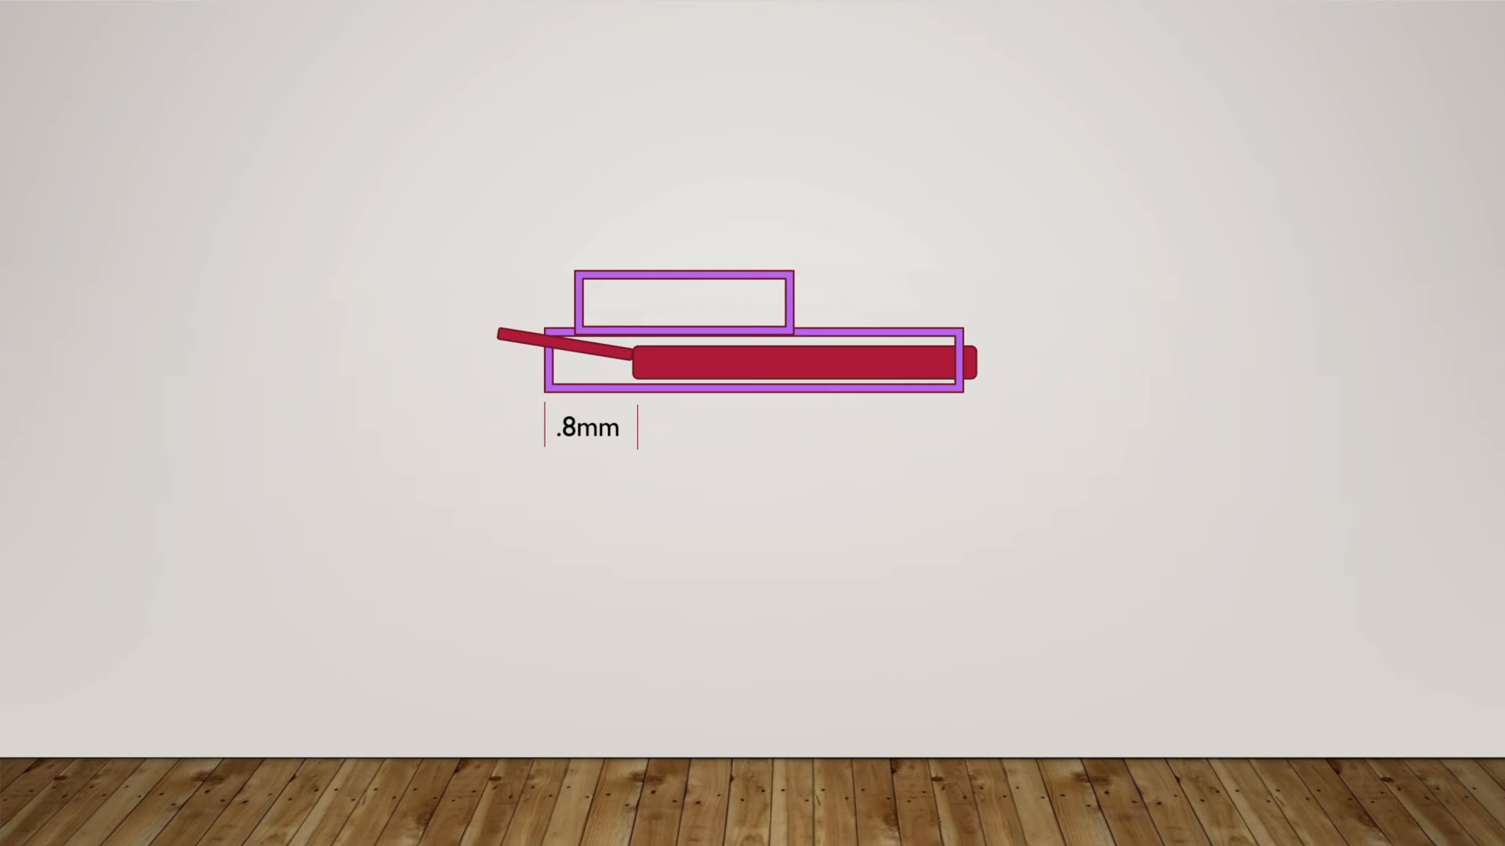
mouse_move(577, 362)
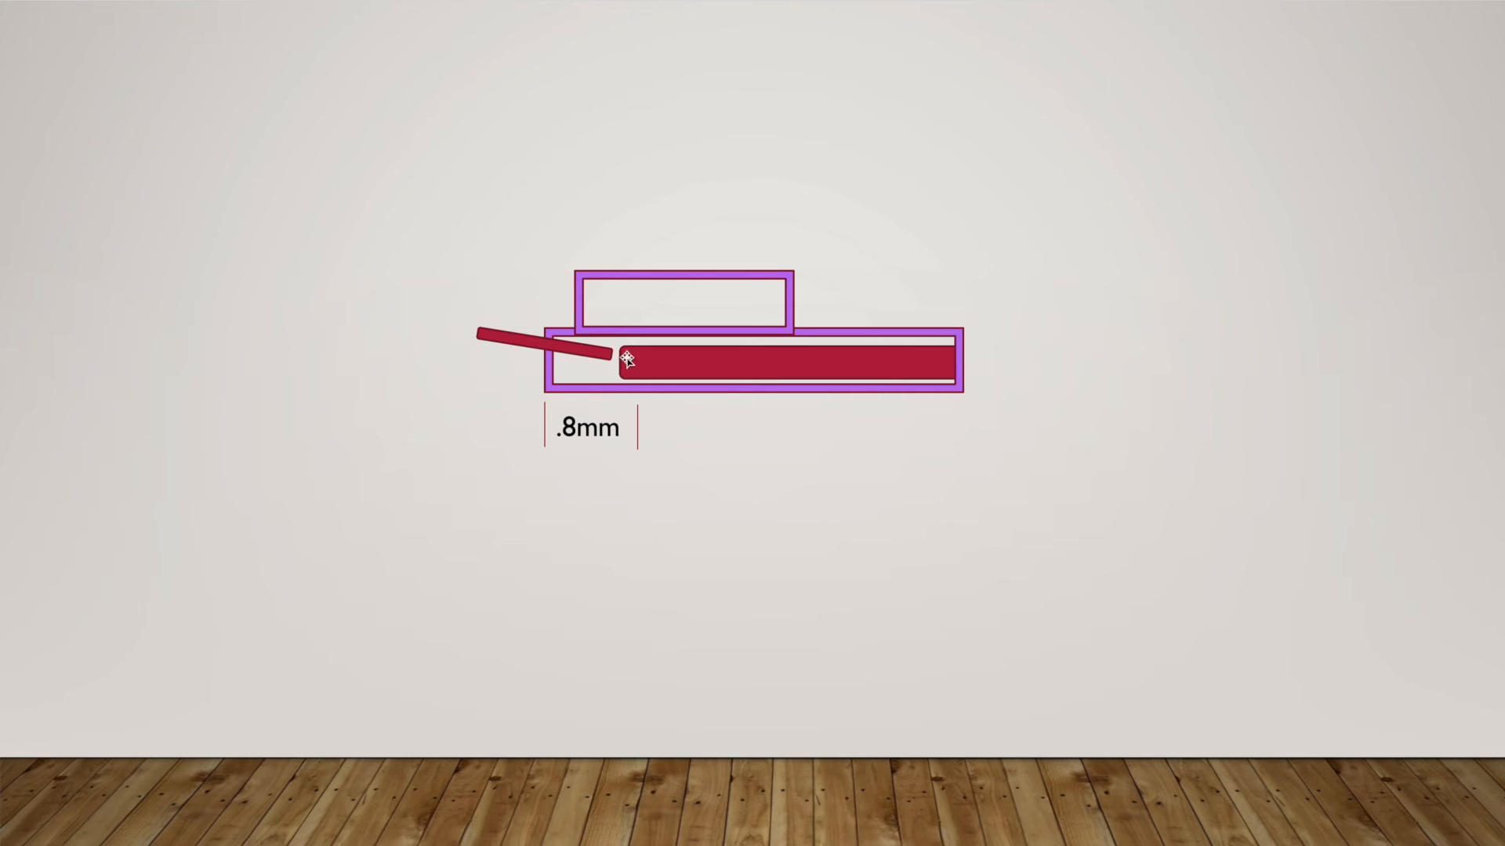
mouse_move(966, 351)
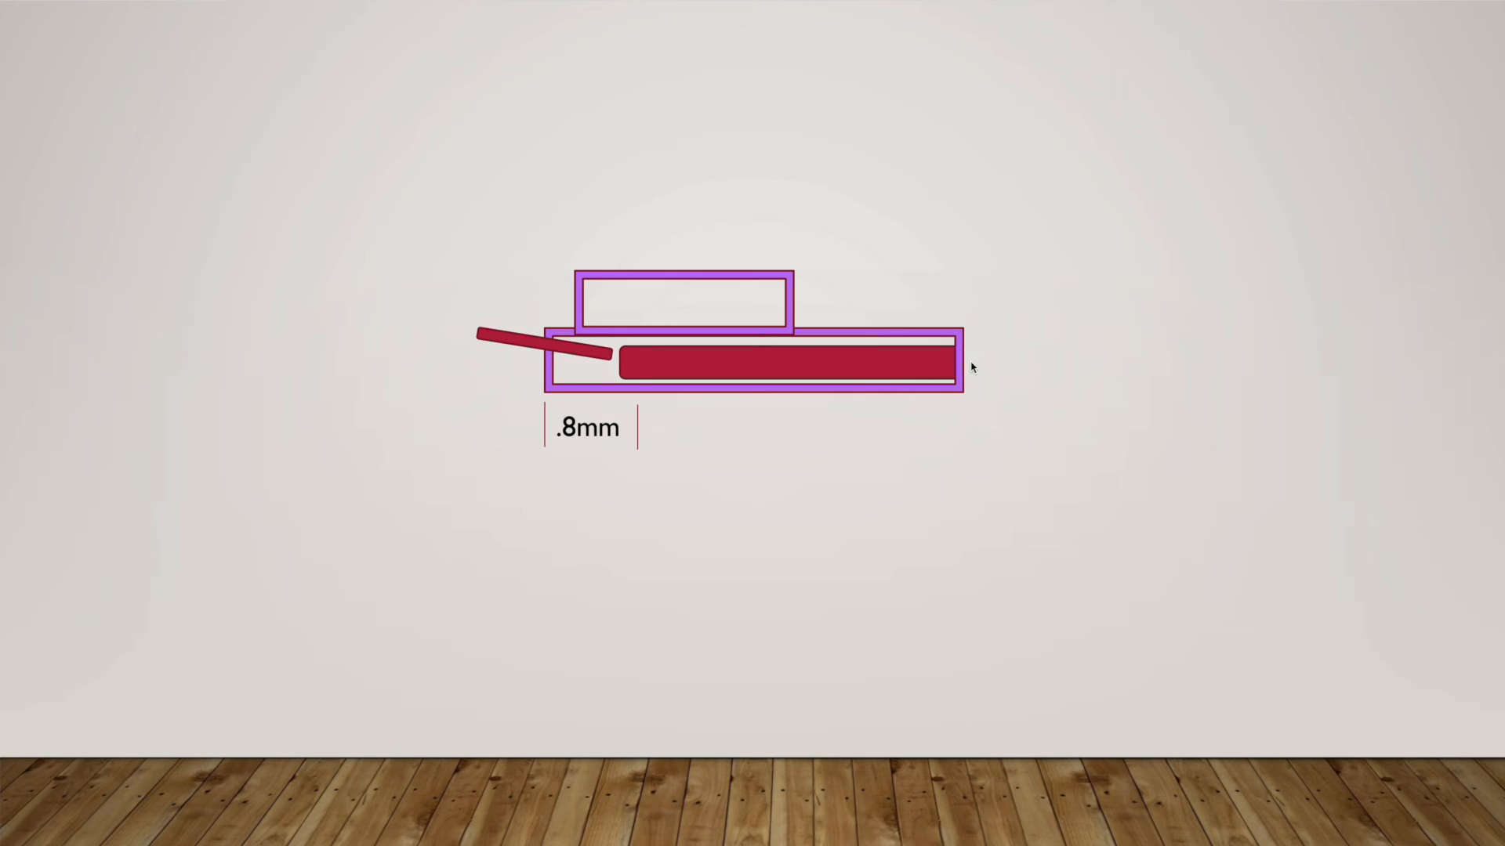
mouse_move(984, 363)
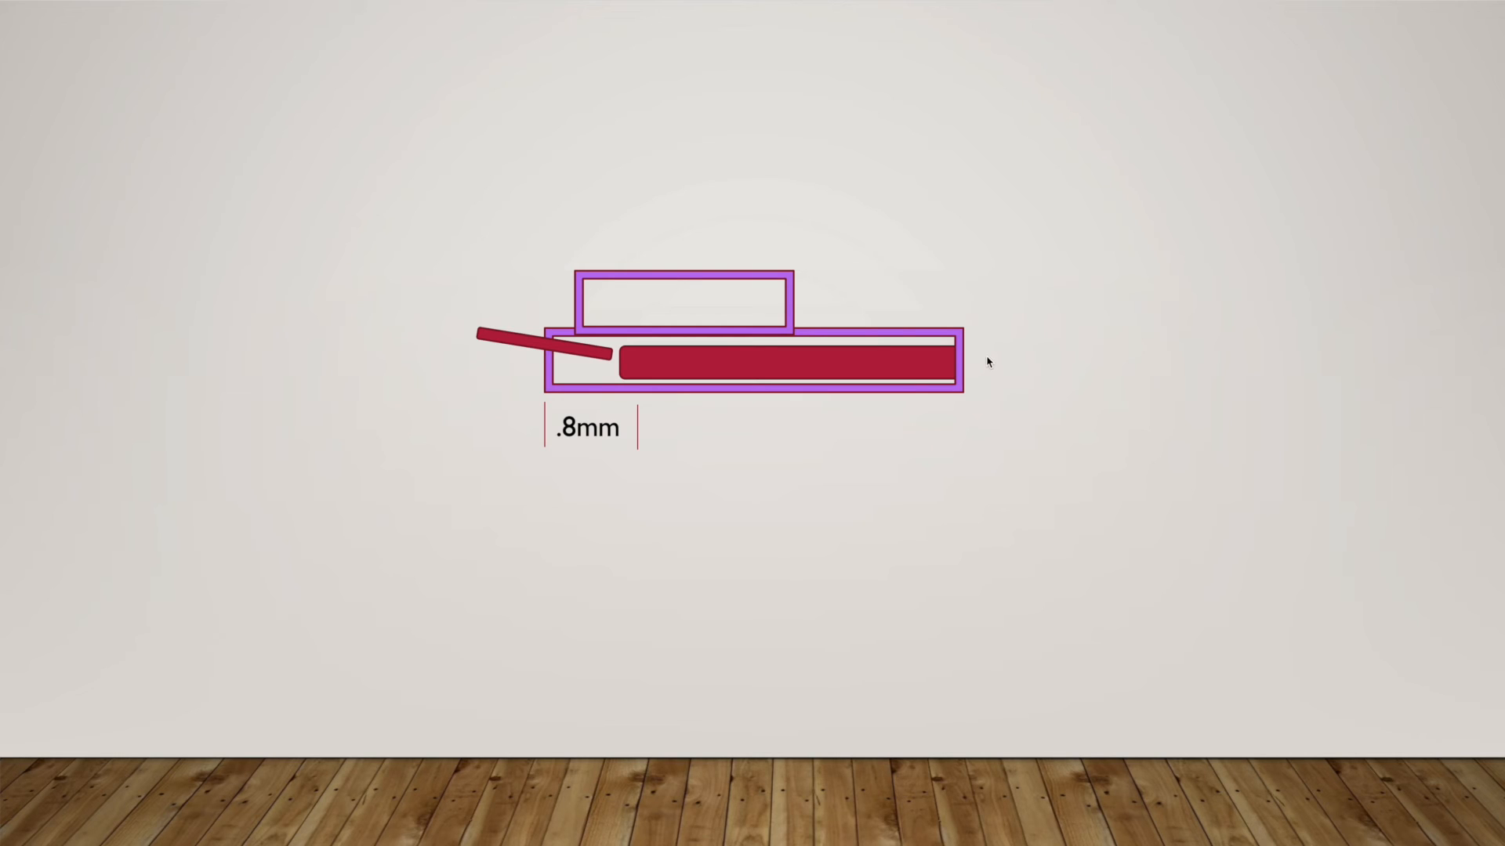
mouse_move(1177, 378)
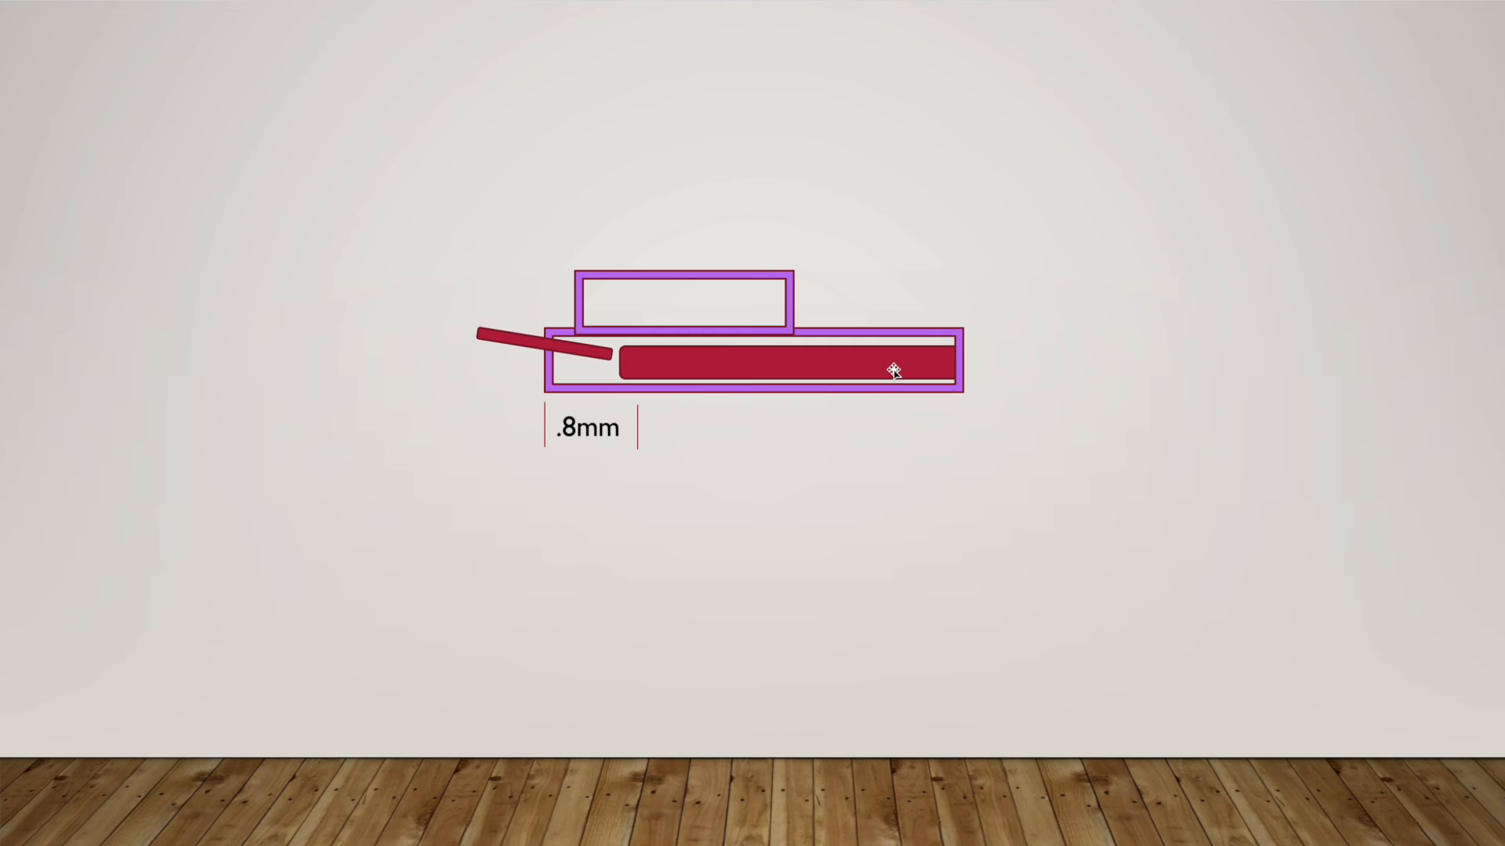
mouse_move(956, 369)
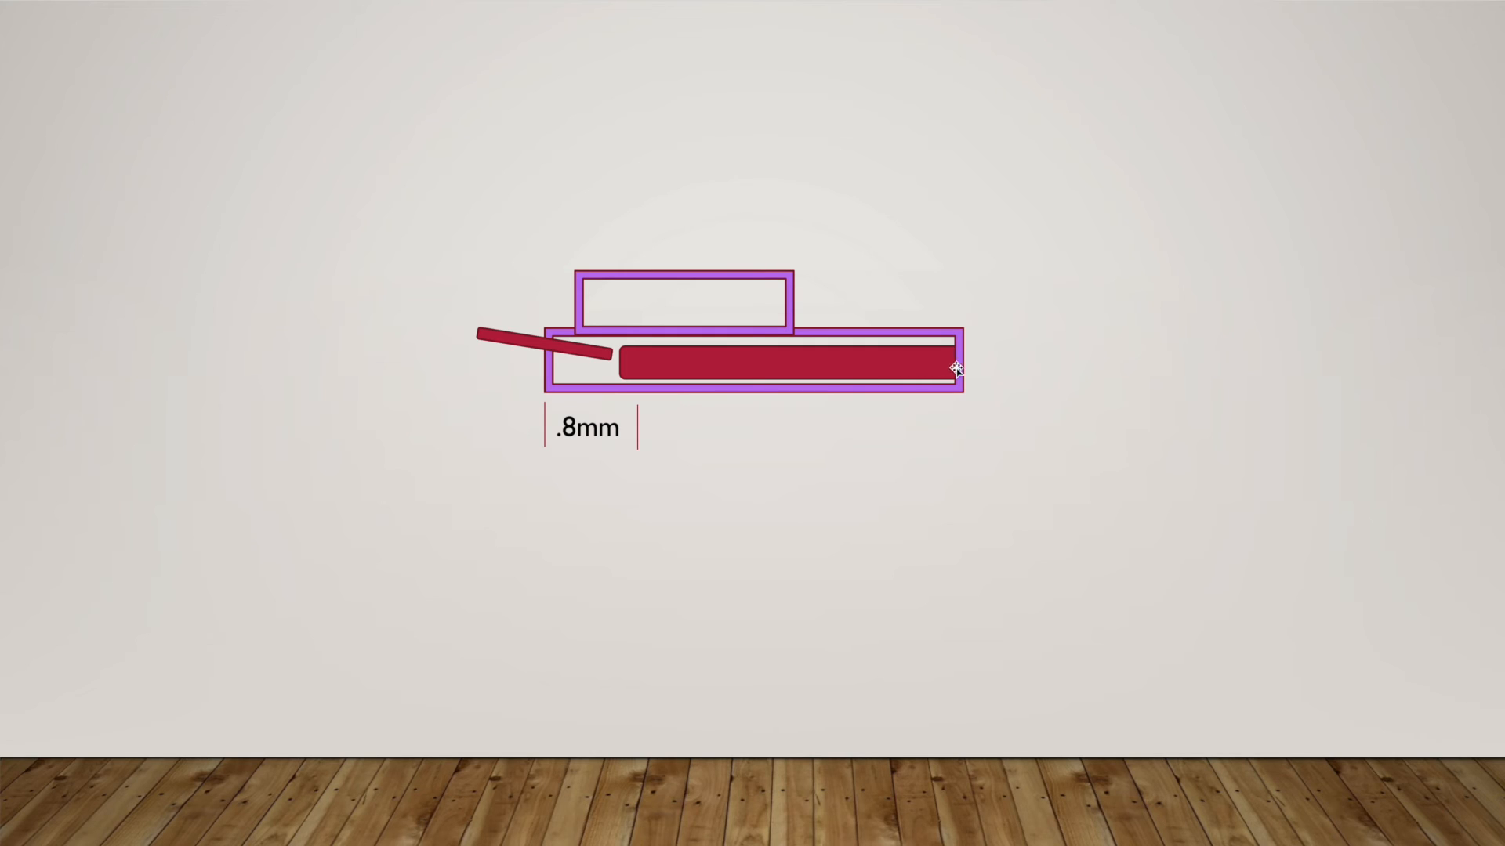
mouse_move(829, 367)
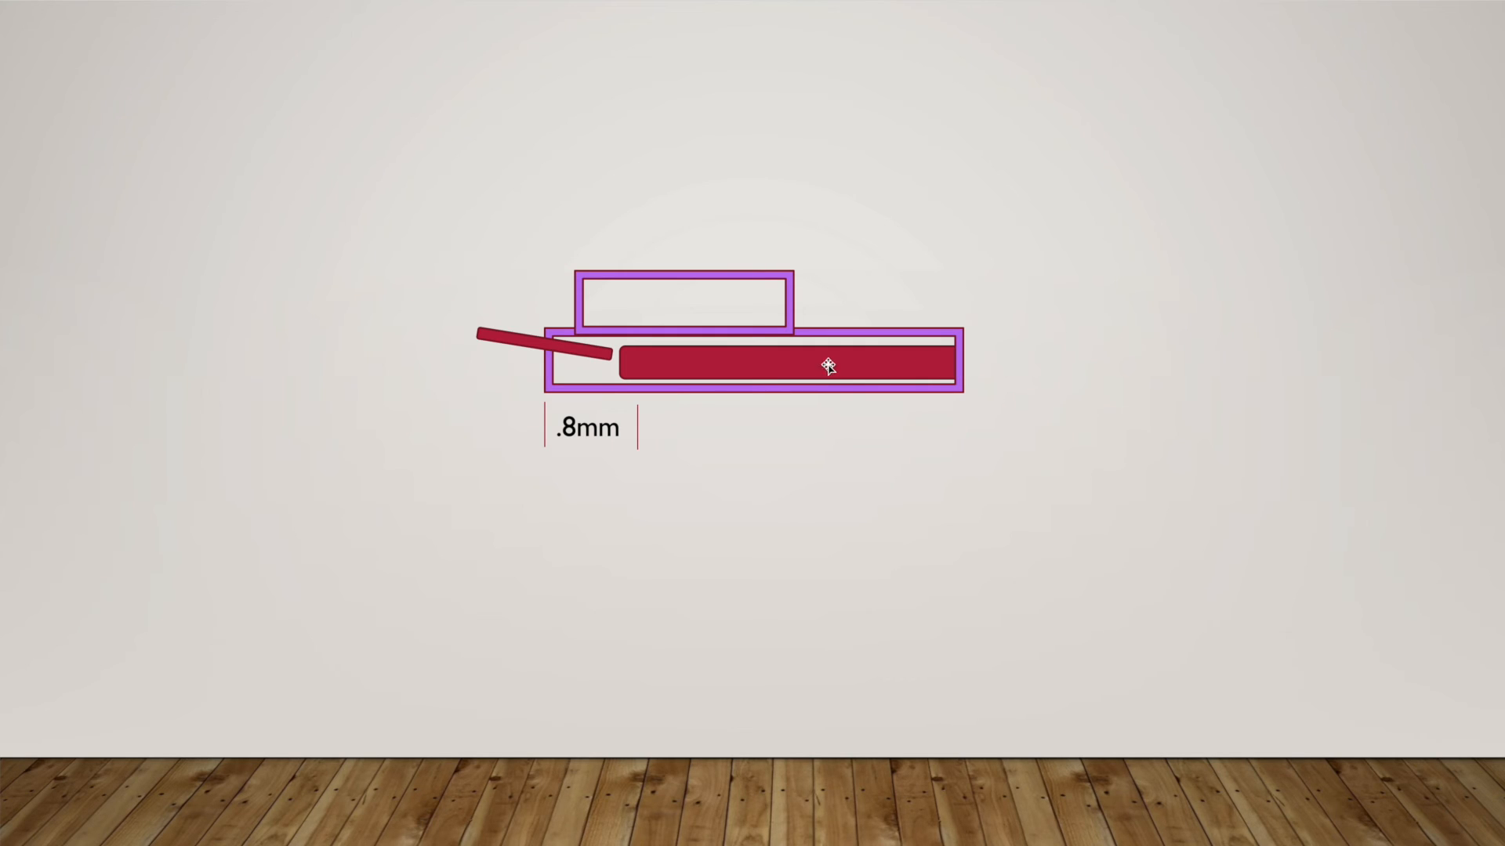
mouse_move(872, 367)
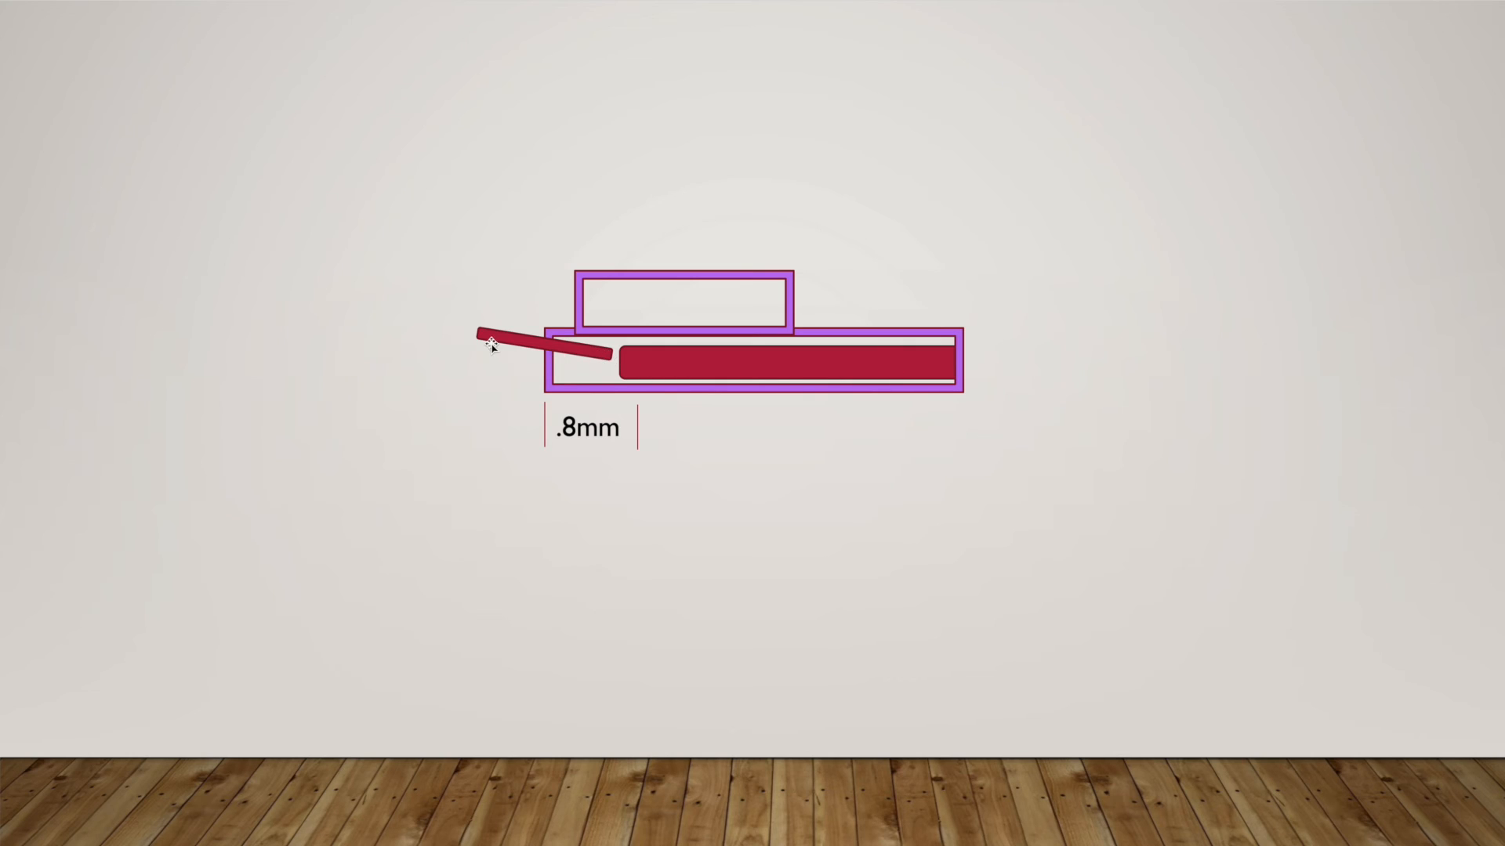
mouse_move(440, 343)
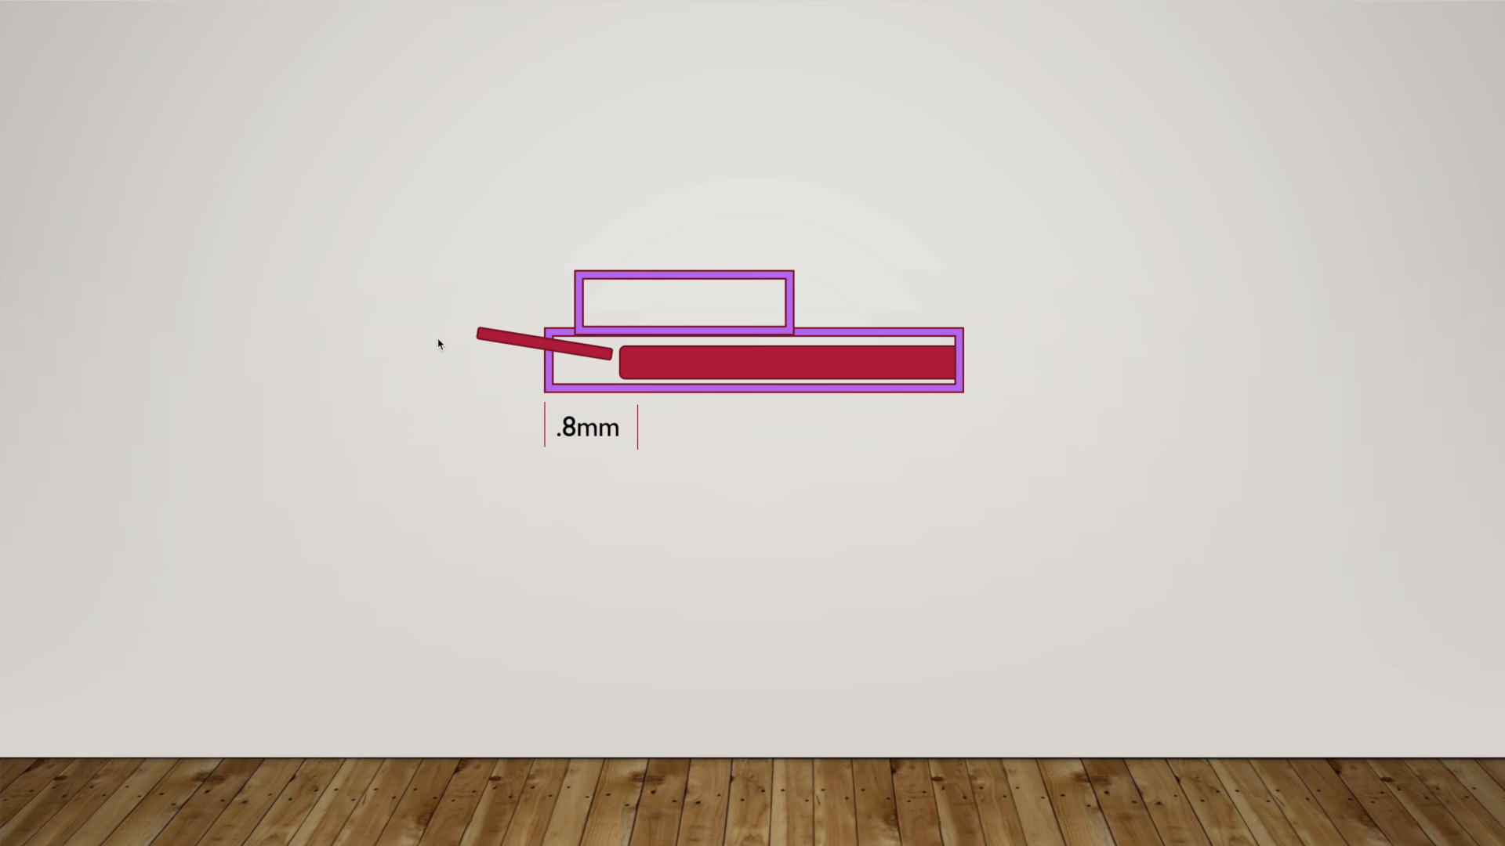
mouse_move(13, 385)
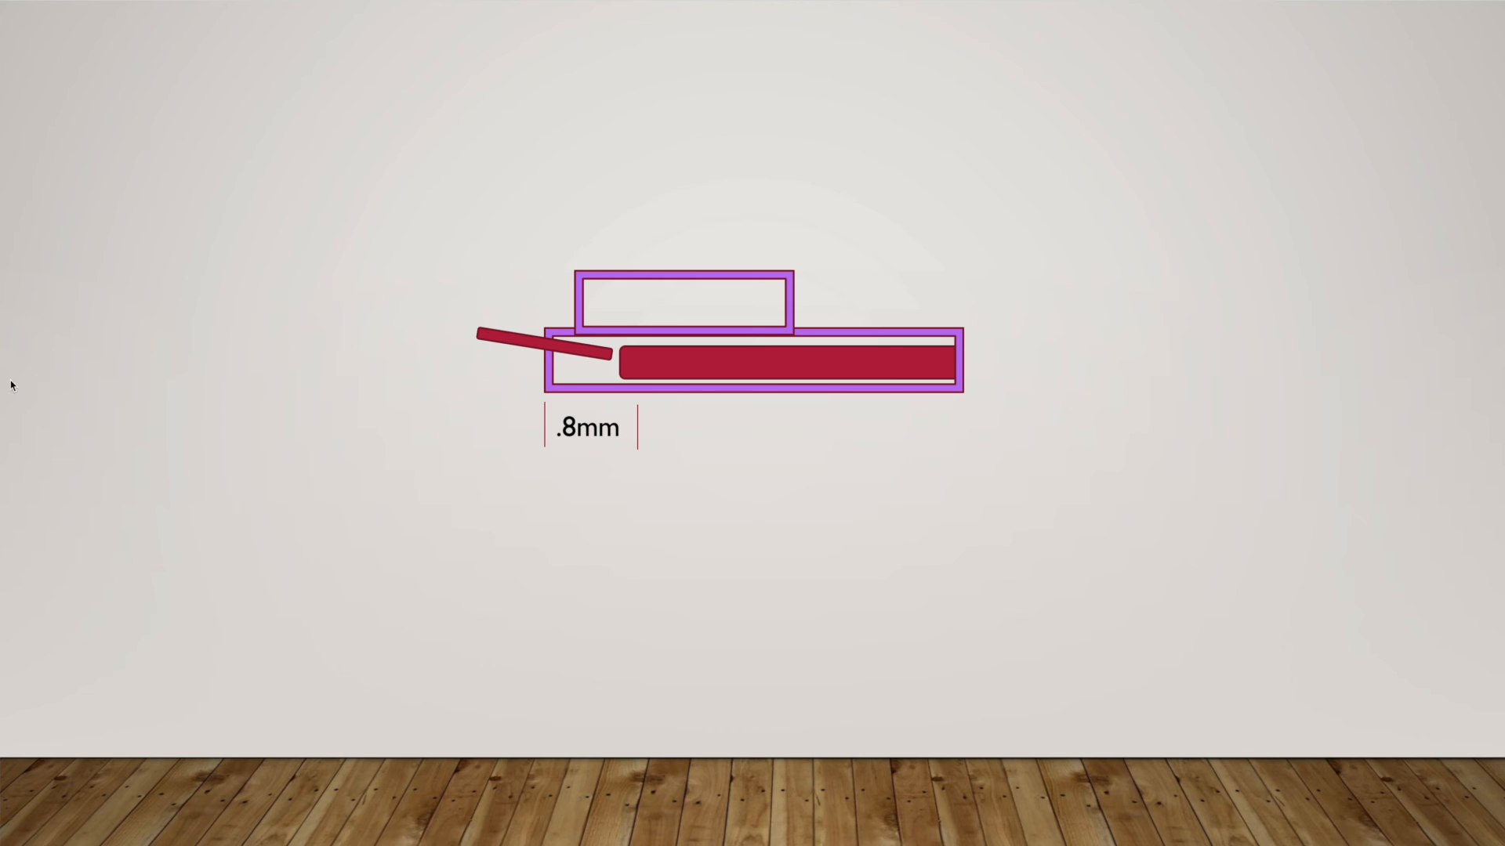